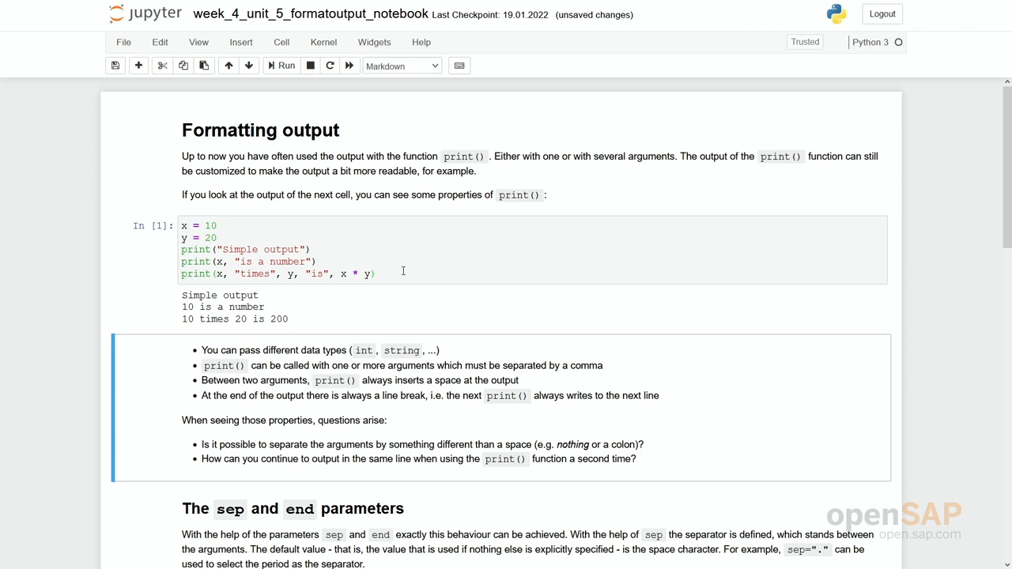
# Step: Run the sep/end example cell and check its outputs 192.168.1.1 and abcdefghi
pyautogui.scroll(-3)
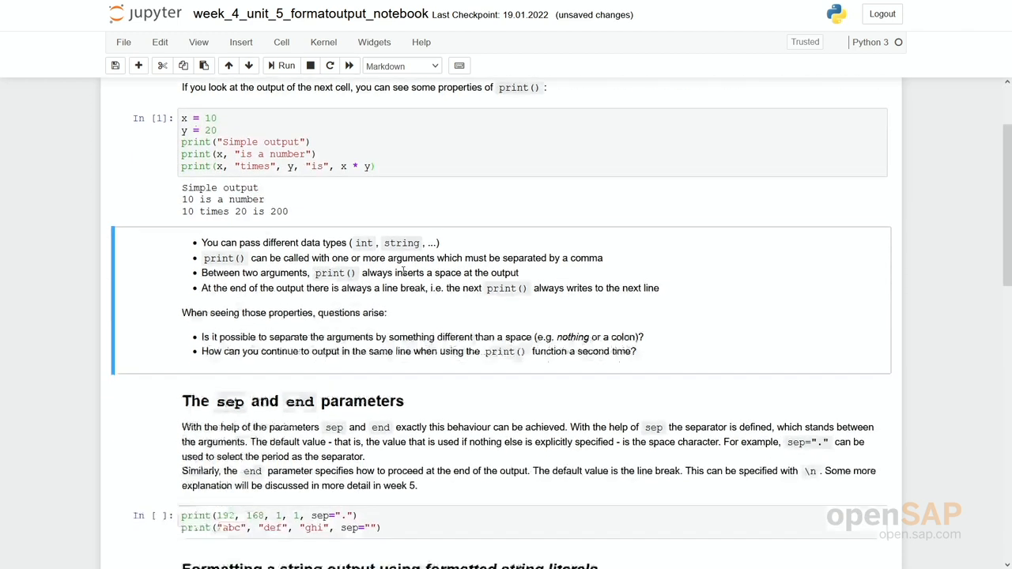
pyautogui.scroll(-3)
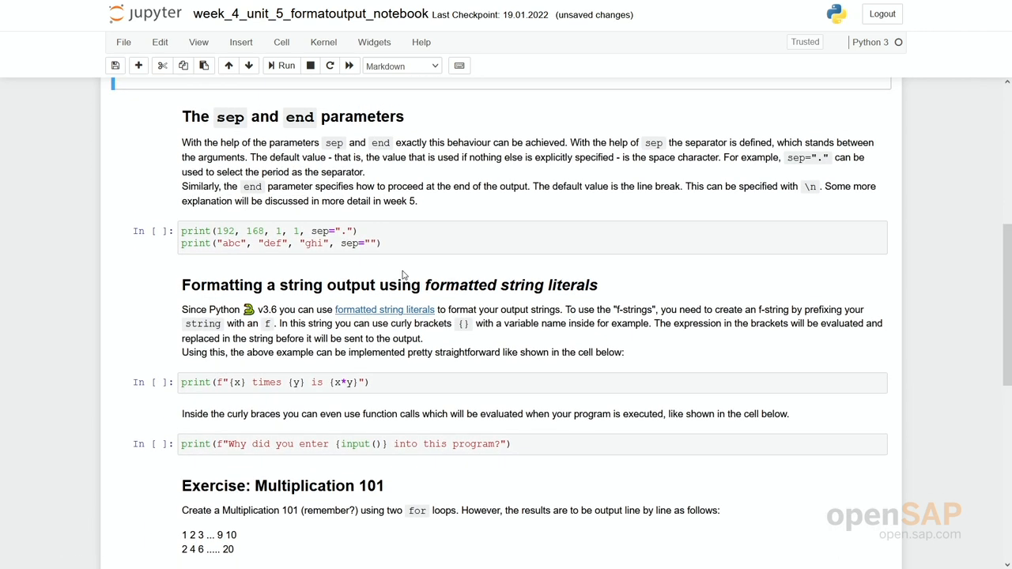
pyautogui.moveTo(332, 116)
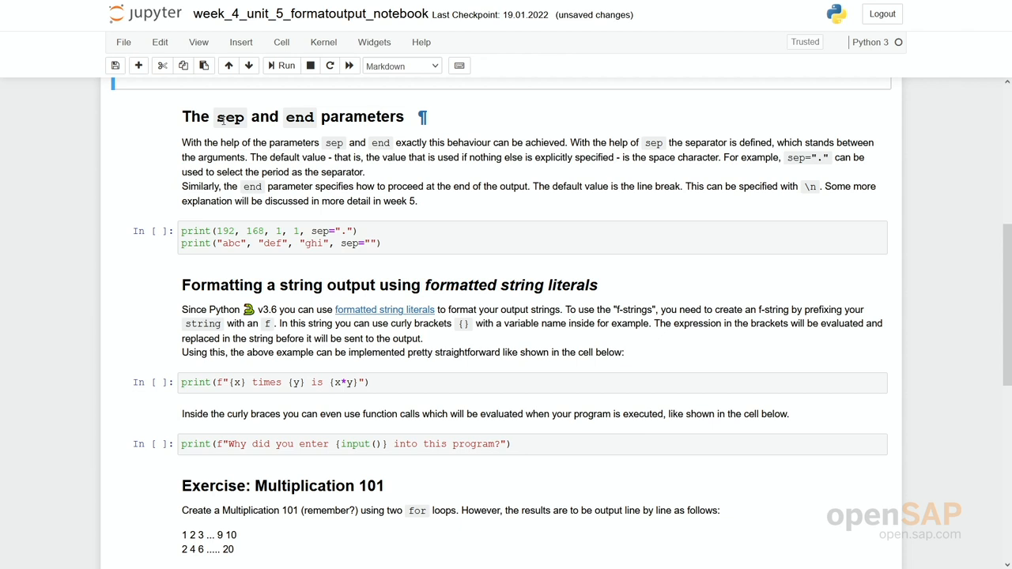
pyautogui.scroll(-3)
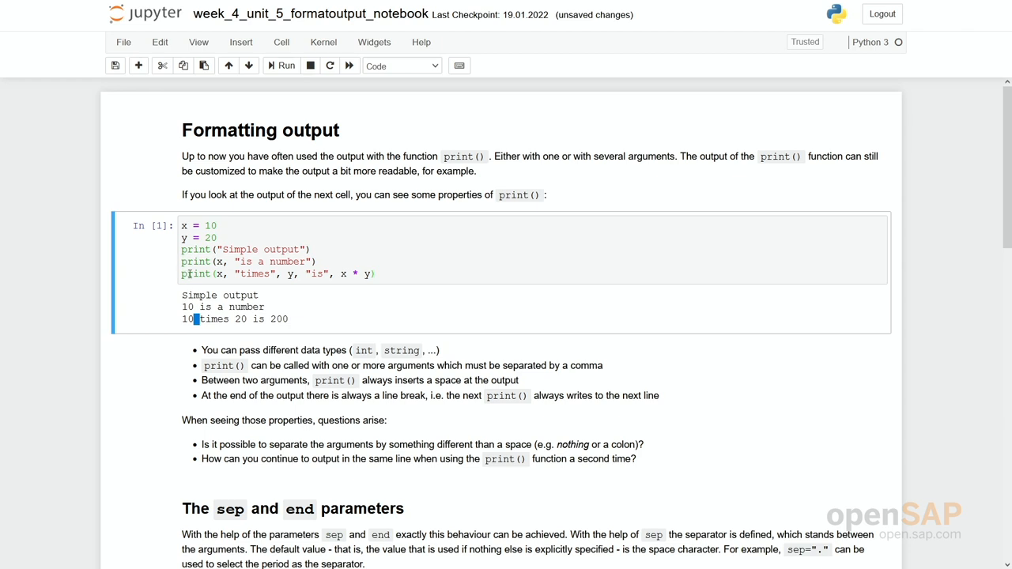
pyautogui.doubleClick(199, 295)
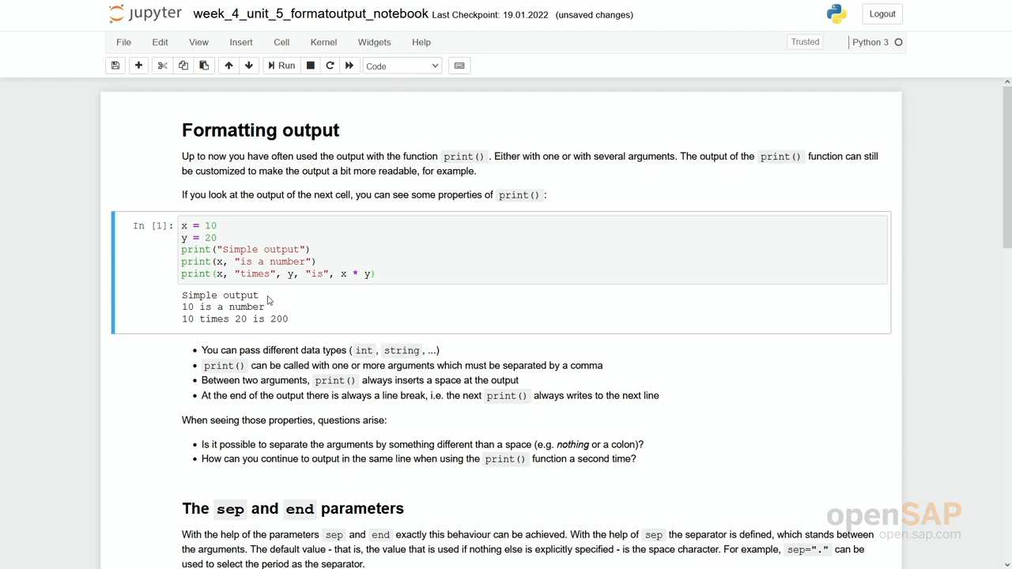
pyautogui.scroll(-3)
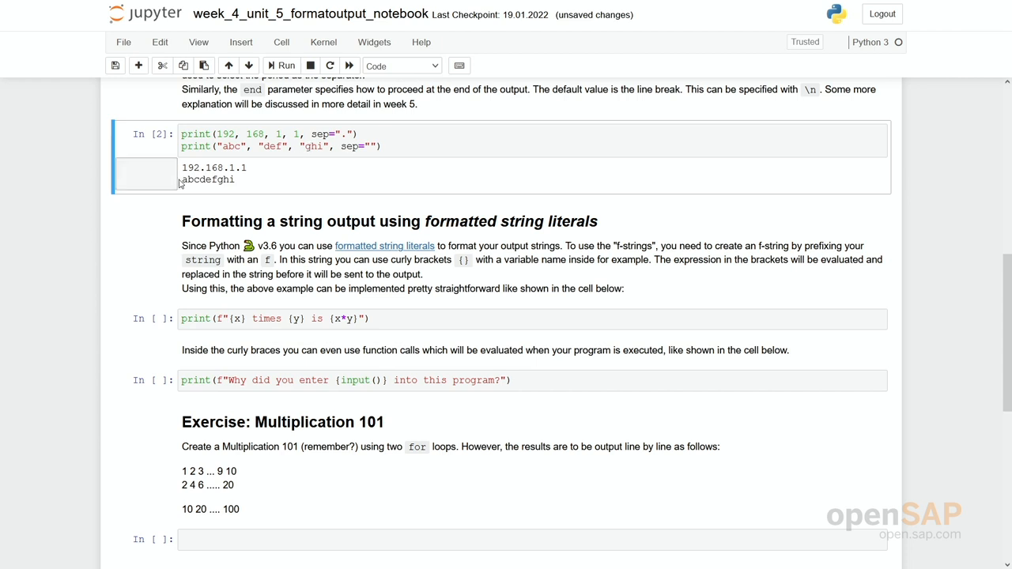
pyautogui.doubleClick(209, 179)
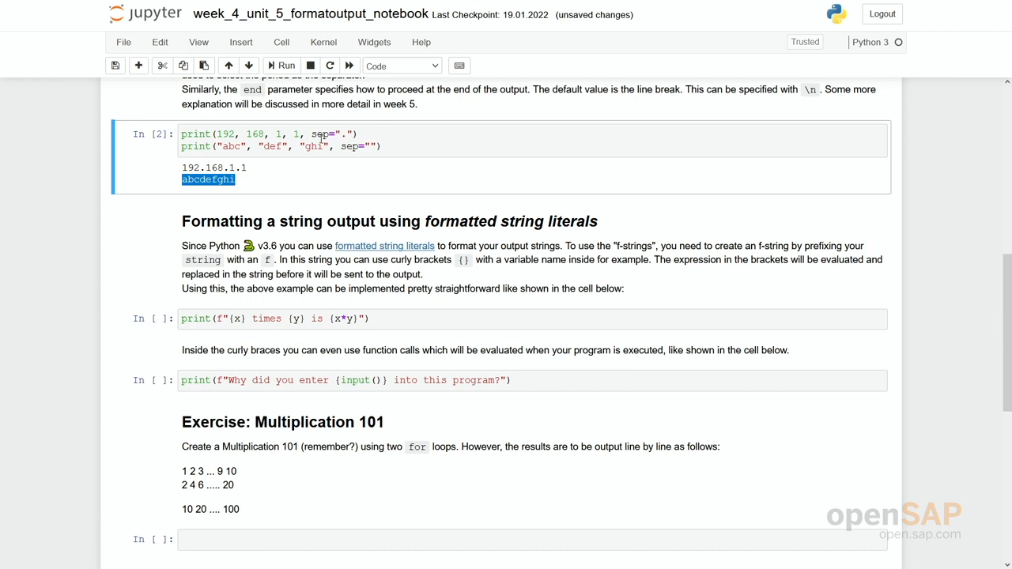
pyautogui.moveTo(319, 136)
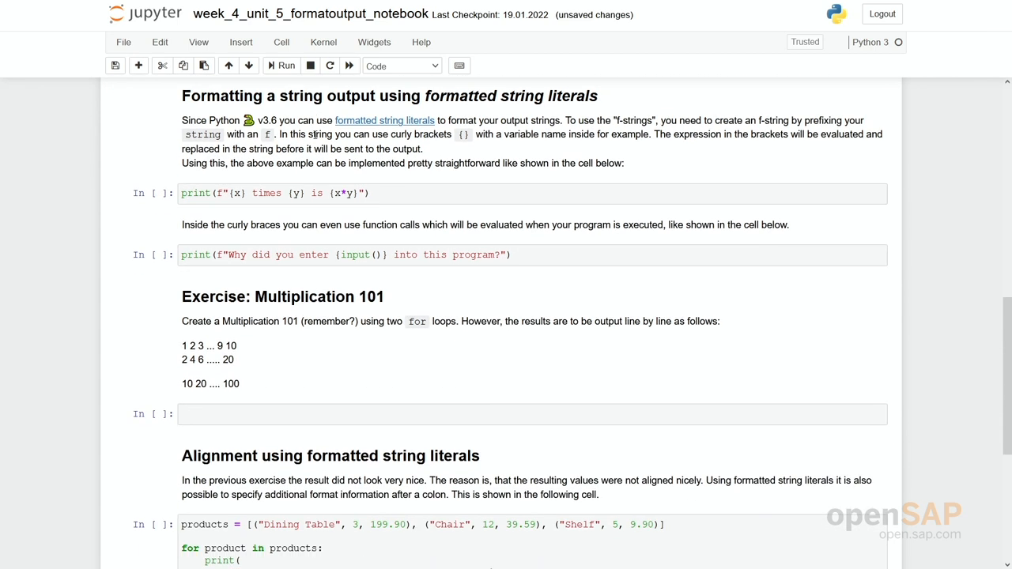
# Step: Review x and y, then run the f-string cell printing '10 times 20 is 200'
pyautogui.scroll(-3)
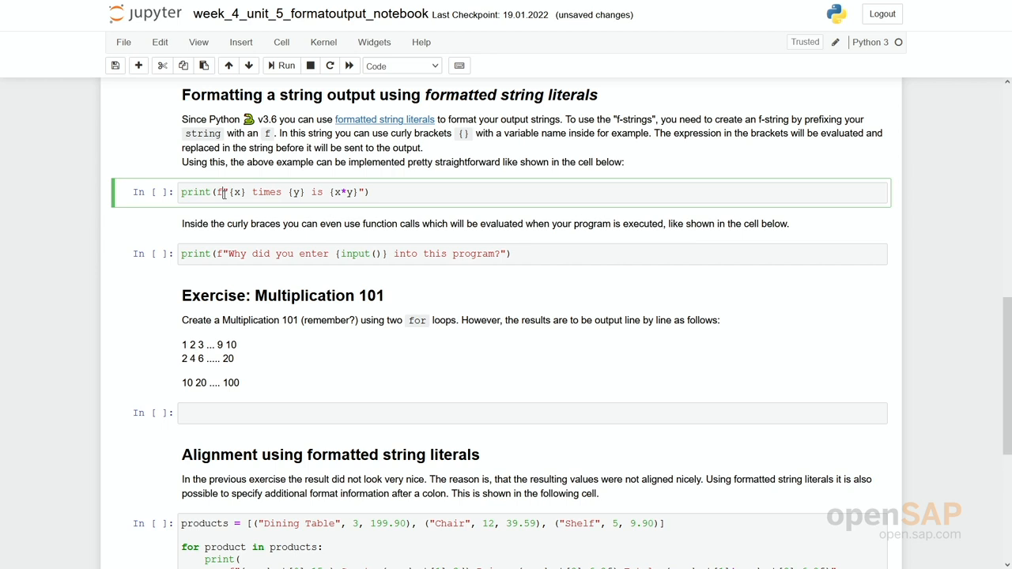
pyautogui.click(225, 192)
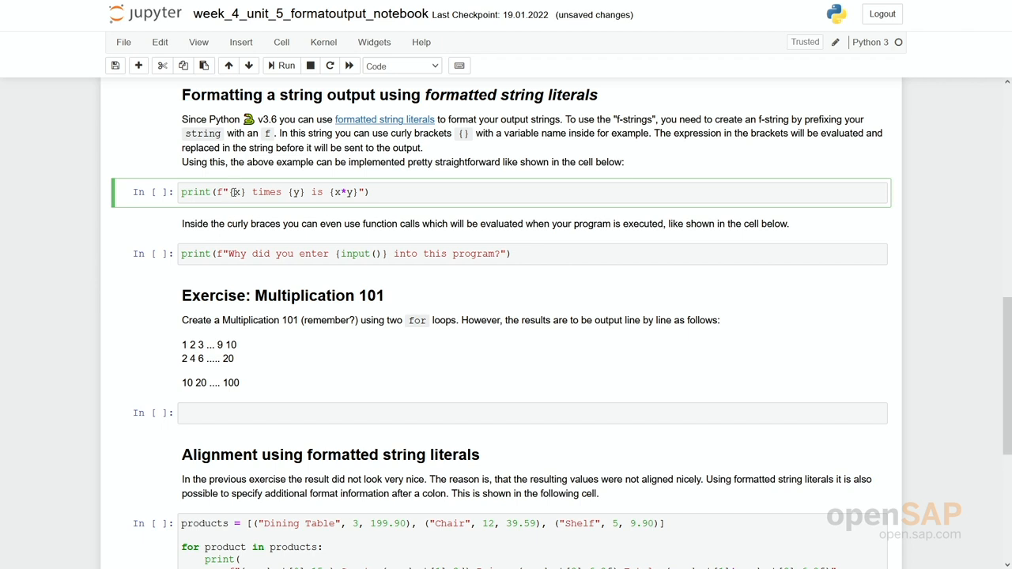
pyautogui.doubleClick(237, 192)
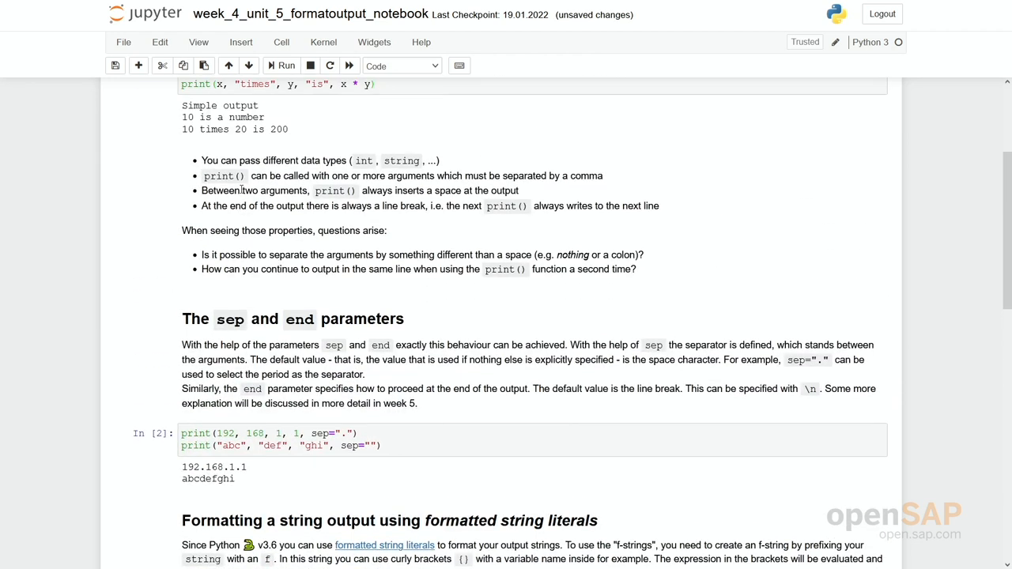
pyautogui.scroll(3)
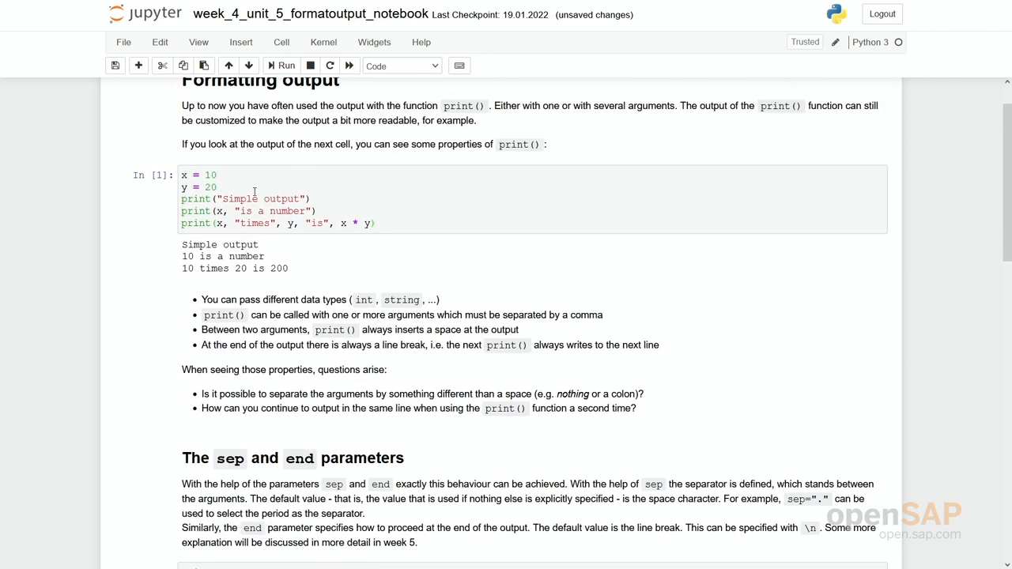
pyautogui.scroll(-3)
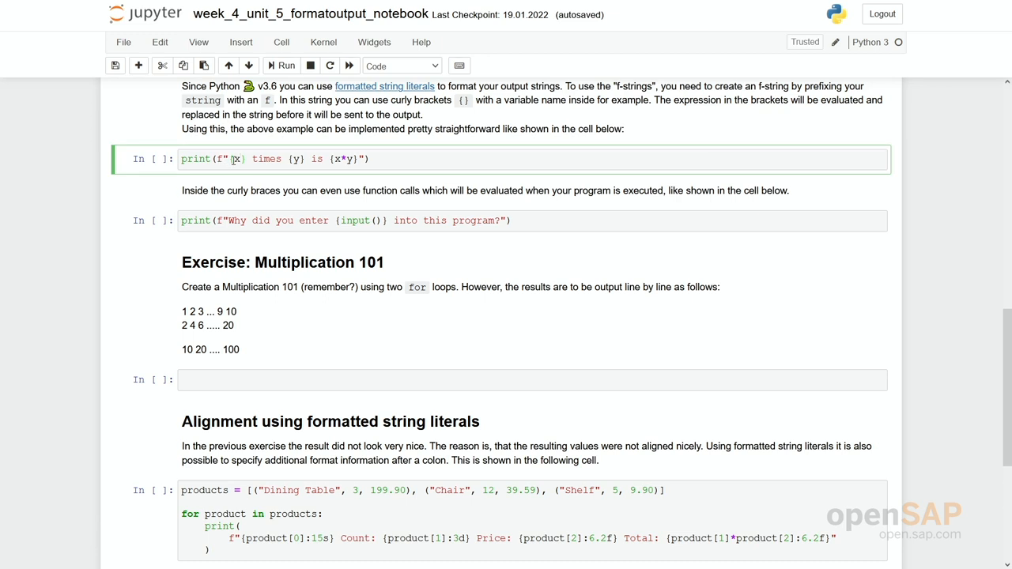
pyautogui.moveTo(314, 159)
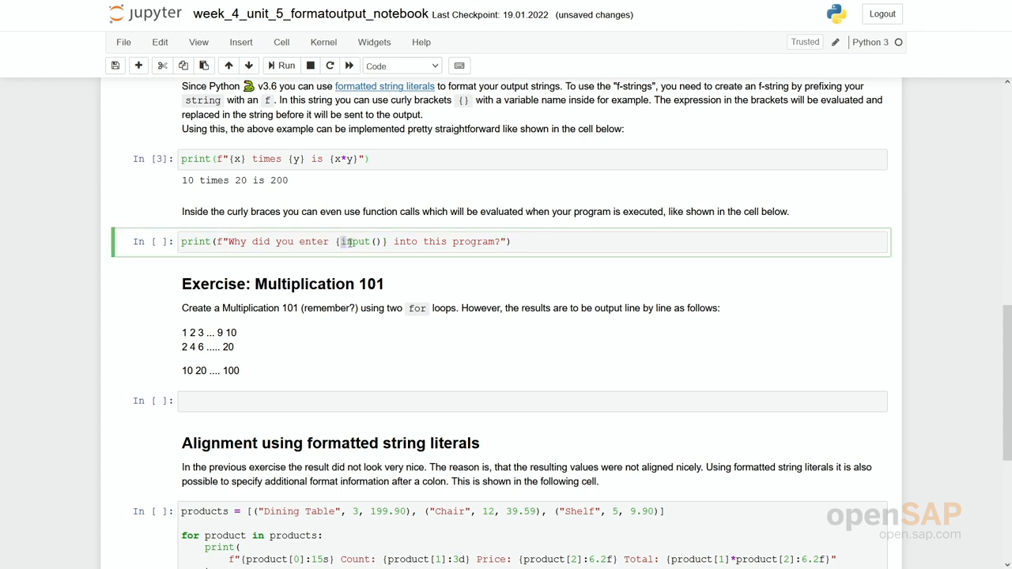
pyautogui.doubleClick(354, 242)
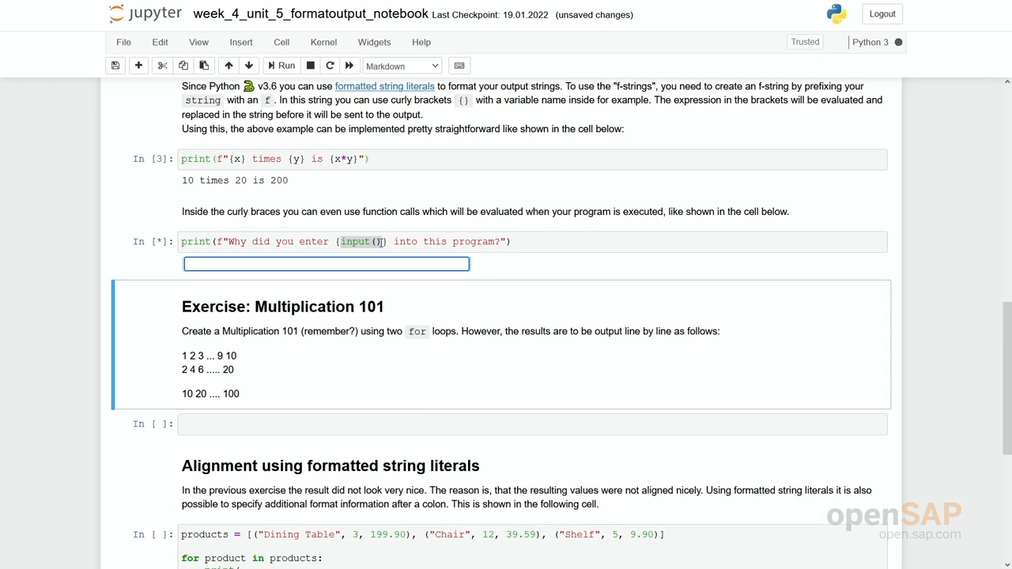
# Step: Enter 100 into the input() prompt, then select the empty exercise cell
pyautogui.write('100')
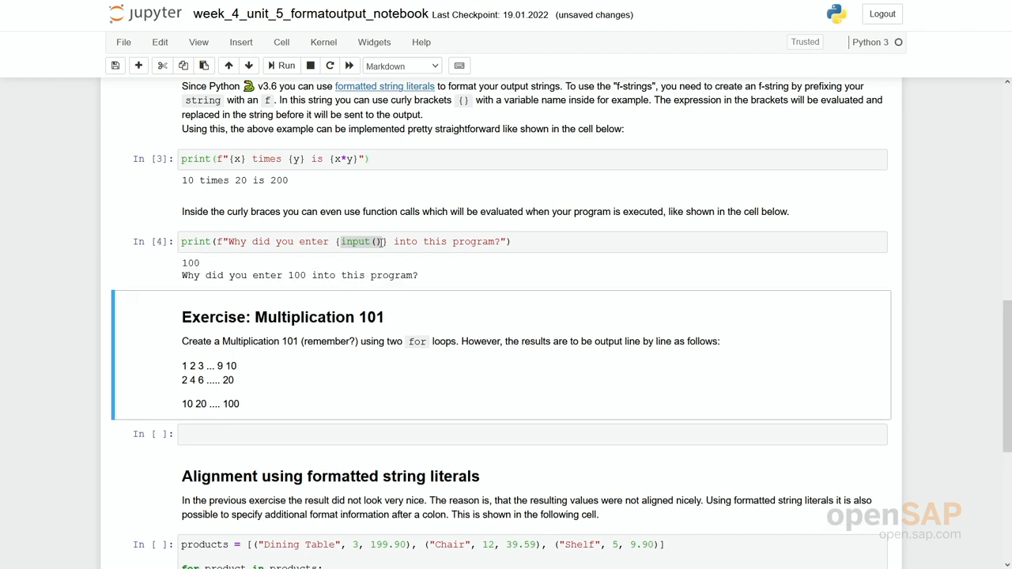
pyautogui.click(356, 241)
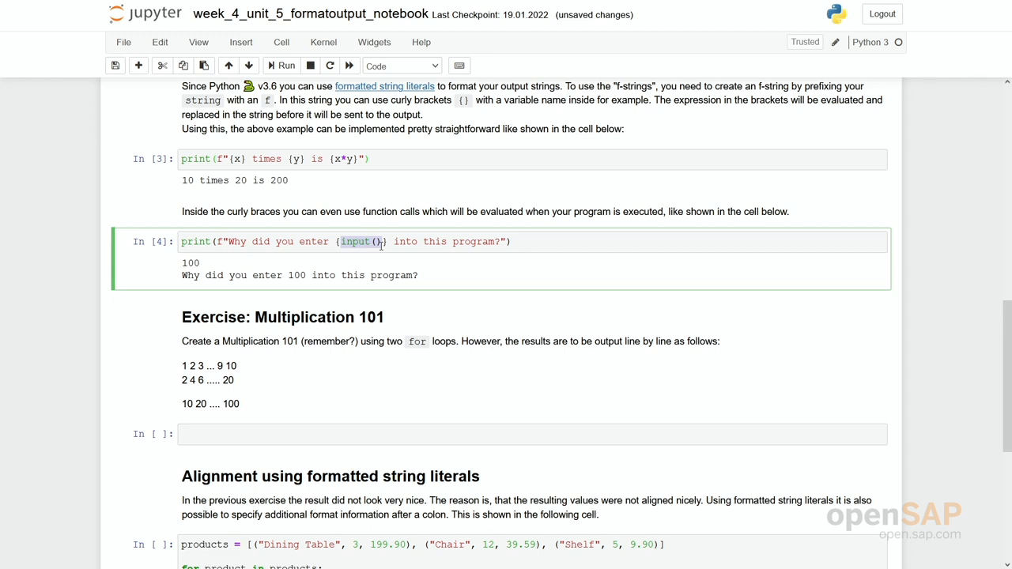
pyautogui.scroll(-3)
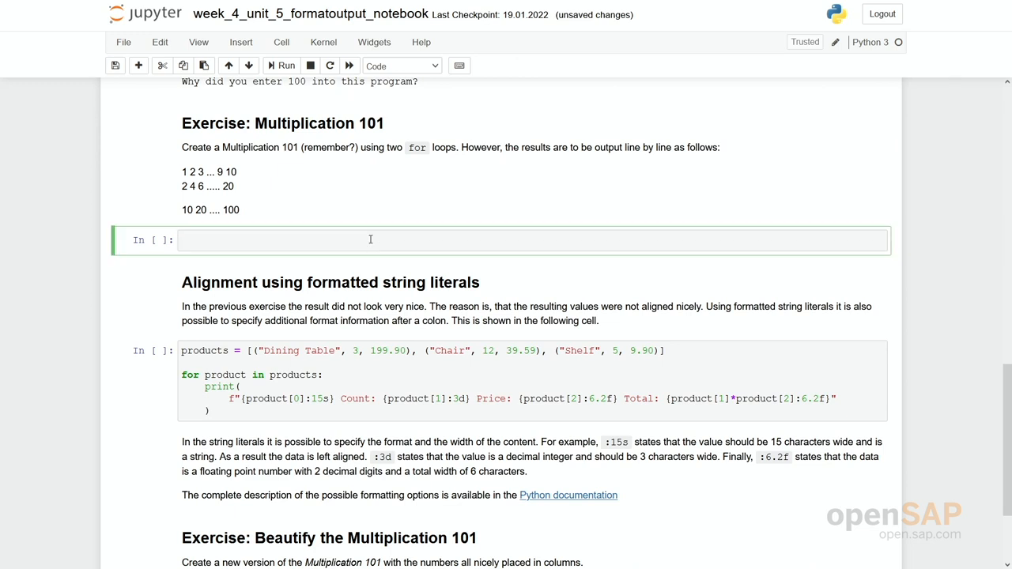
pyautogui.click(370, 240)
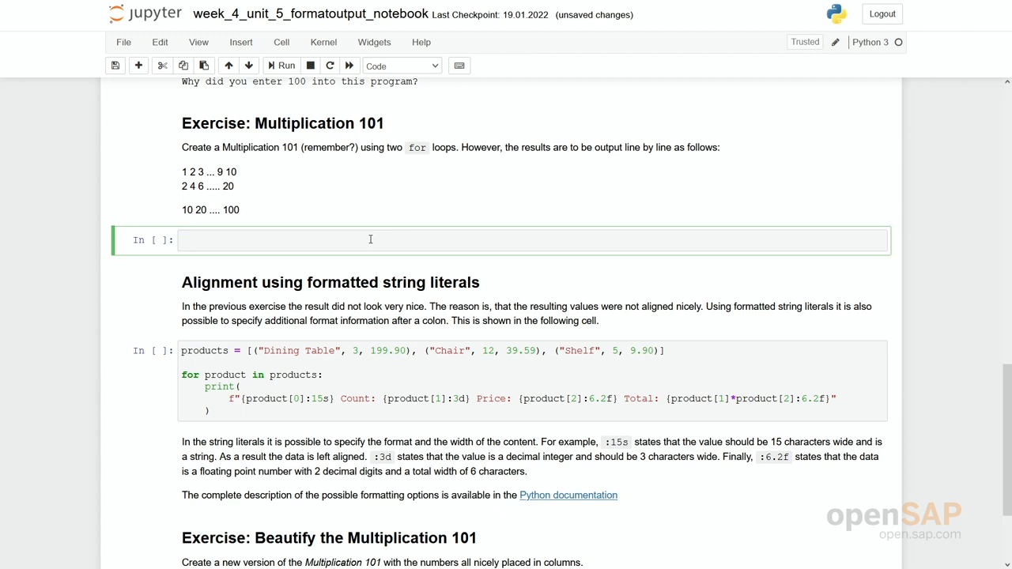
# Step: Write a nested x/y loop printing x*y and run the cell
pyautogui.write('for x in range(1,11):')
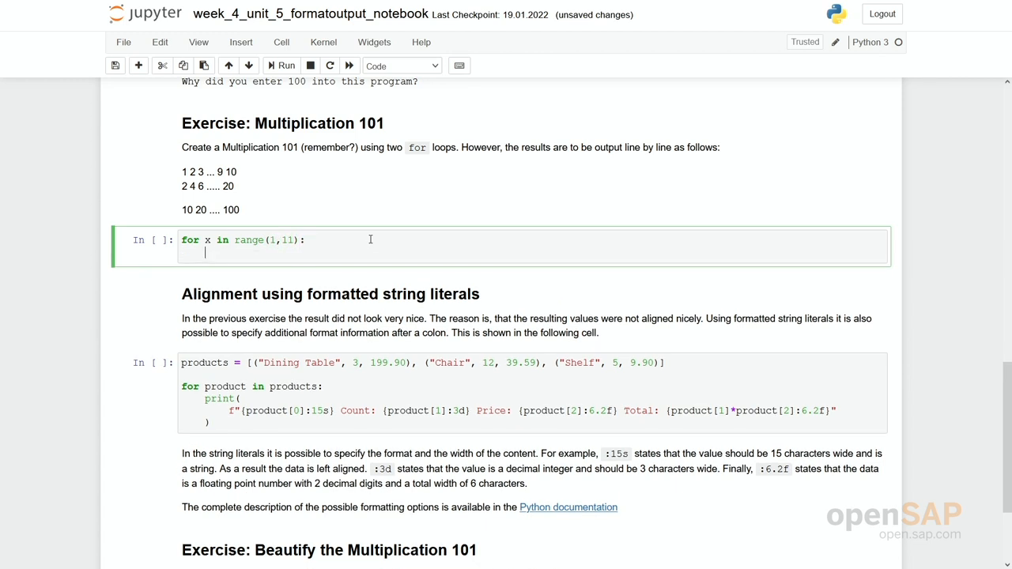
pyautogui.write('for y in range(1,')
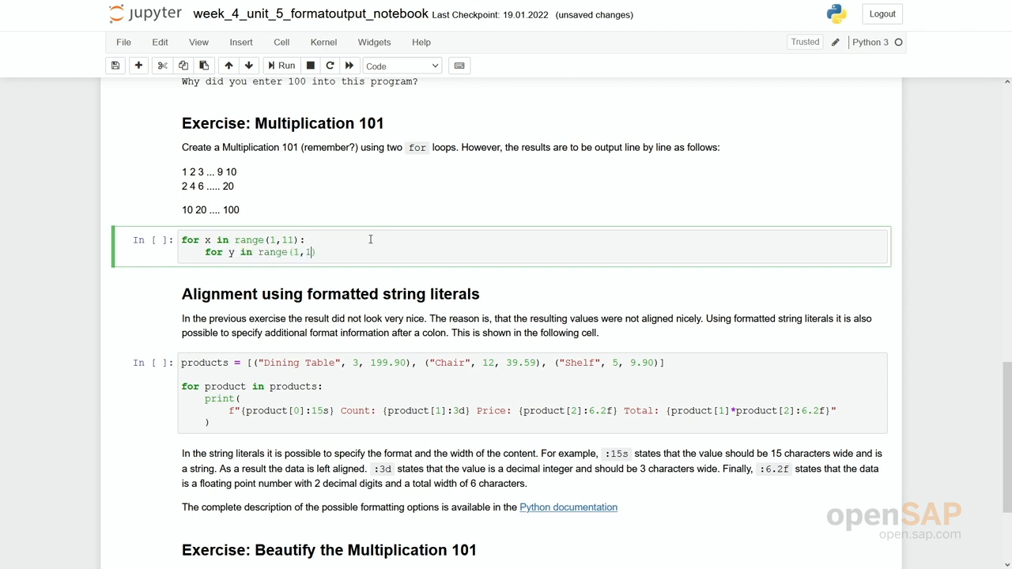
pyautogui.write('1):')
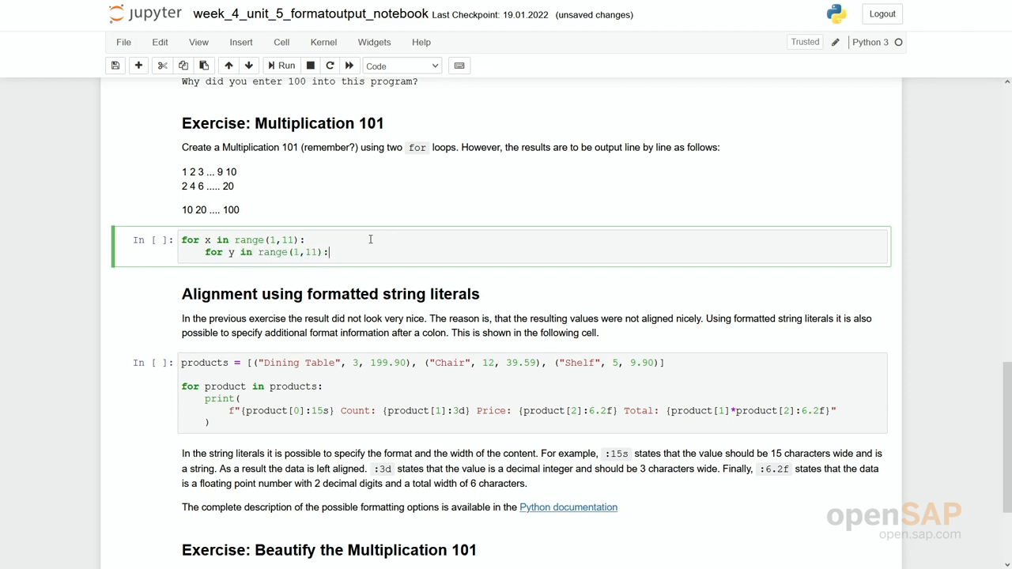
pyautogui.write('print()')
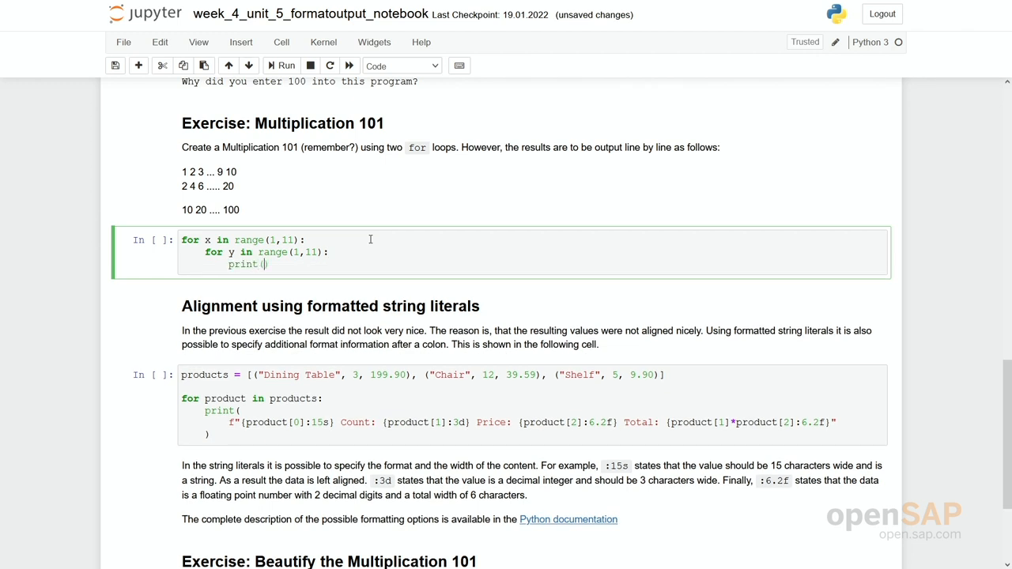
pyautogui.write('x')
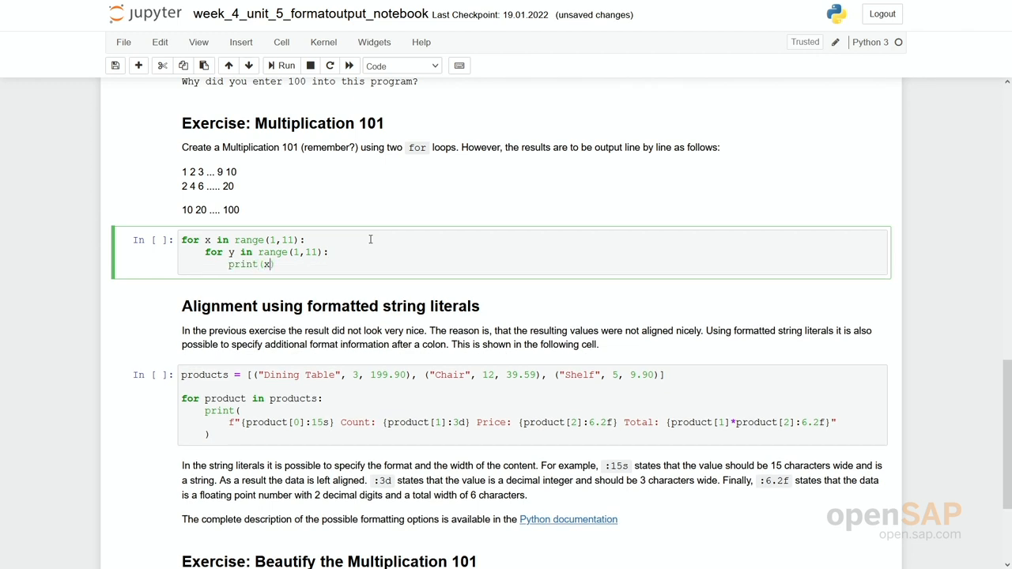
pyautogui.write('*y')
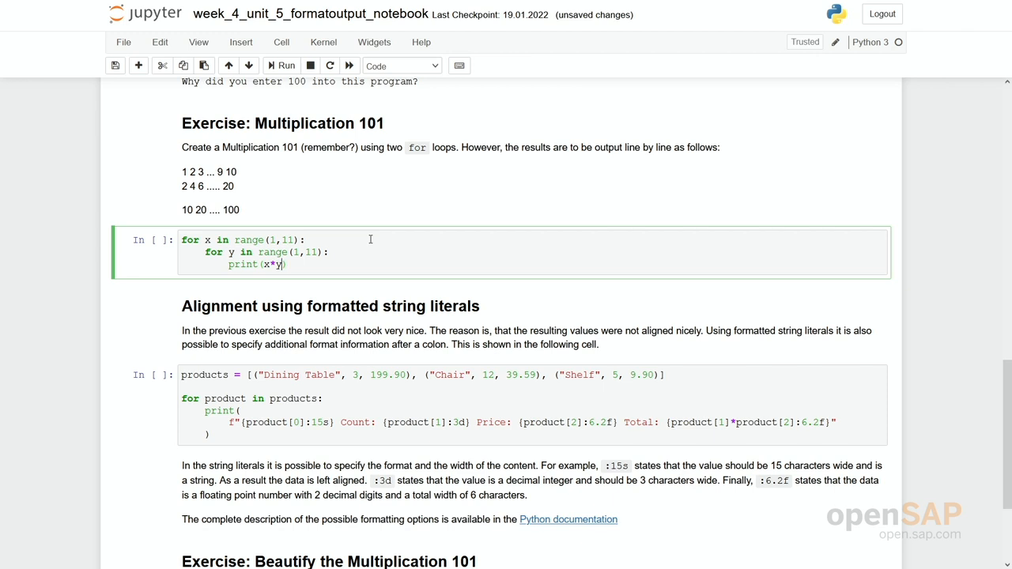
pyautogui.click(282, 65)
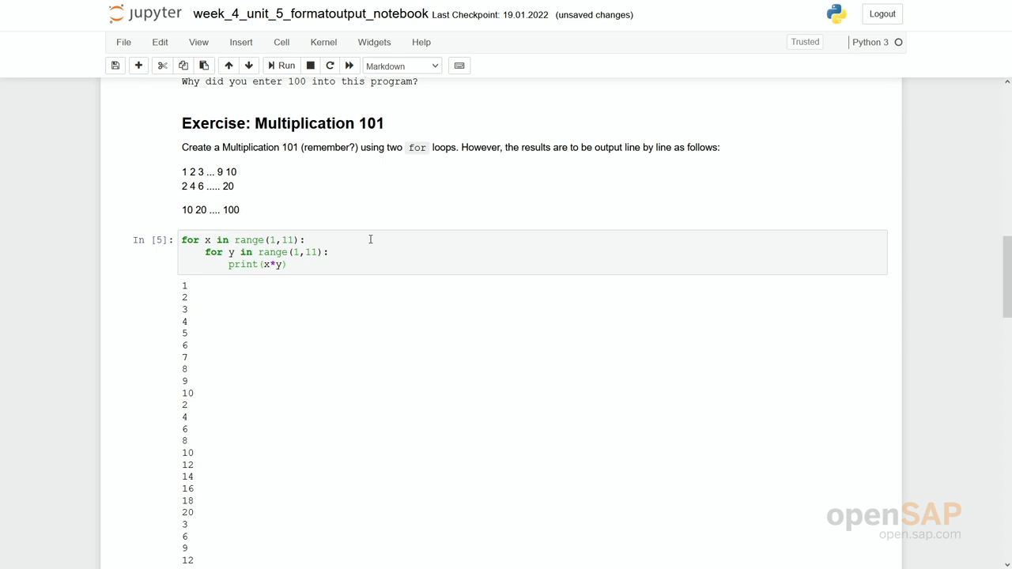
pyautogui.moveTo(272, 264)
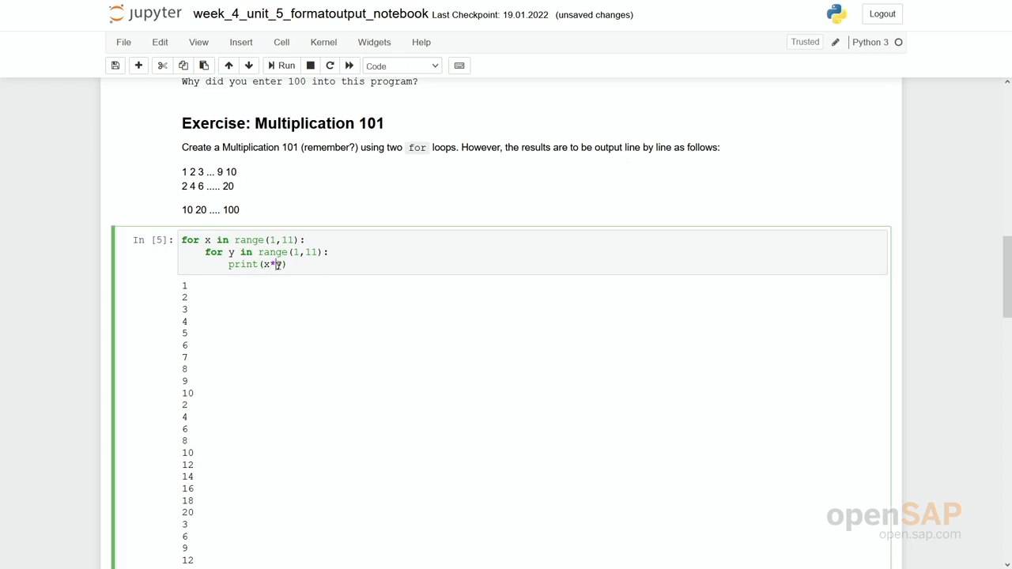
# Step: Make the print an f-string with a trailing space and add print() after the inner loop
pyautogui.write('y')
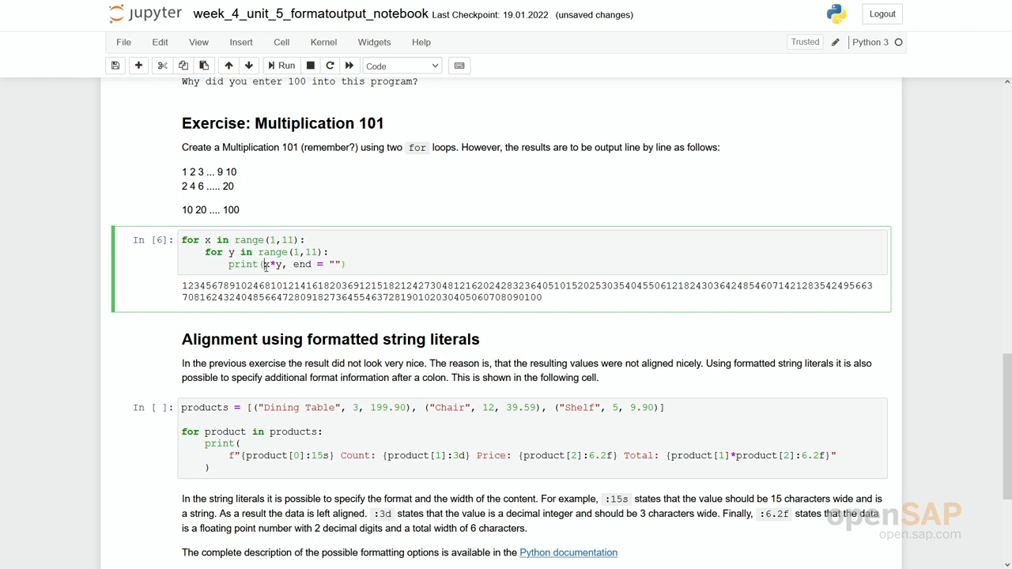
pyautogui.write('f"')
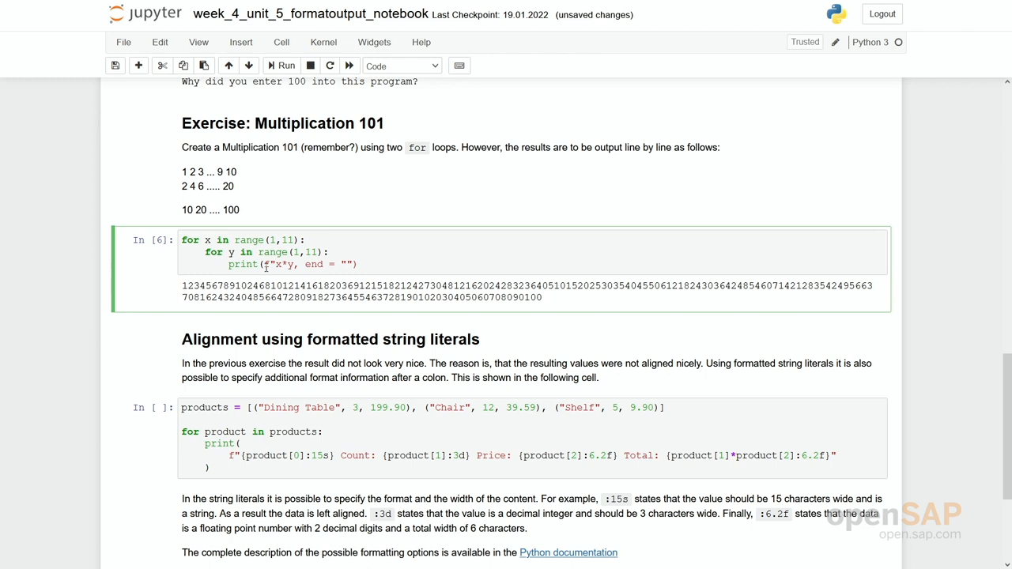
pyautogui.moveTo(264, 266)
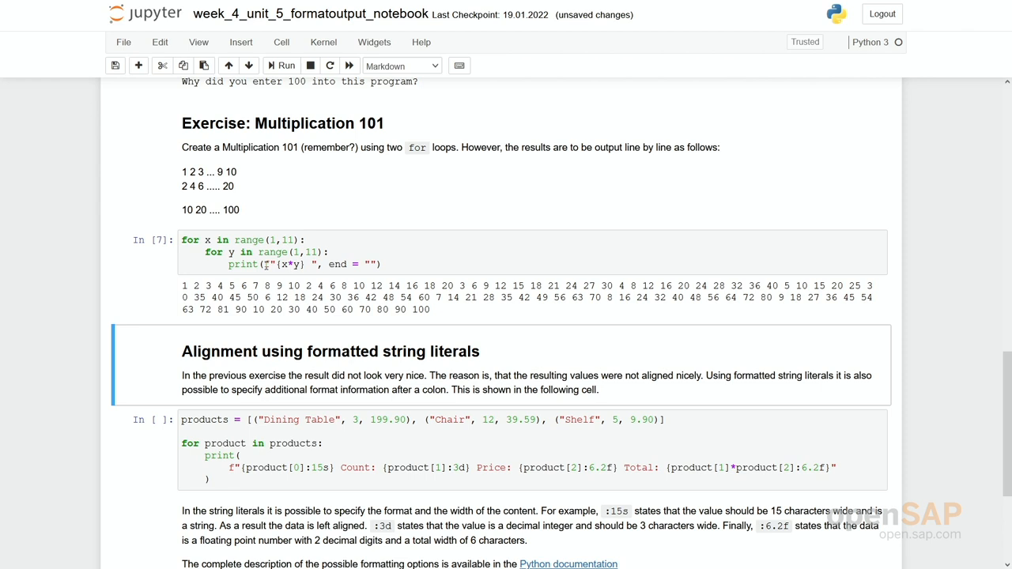
pyautogui.moveTo(360, 262)
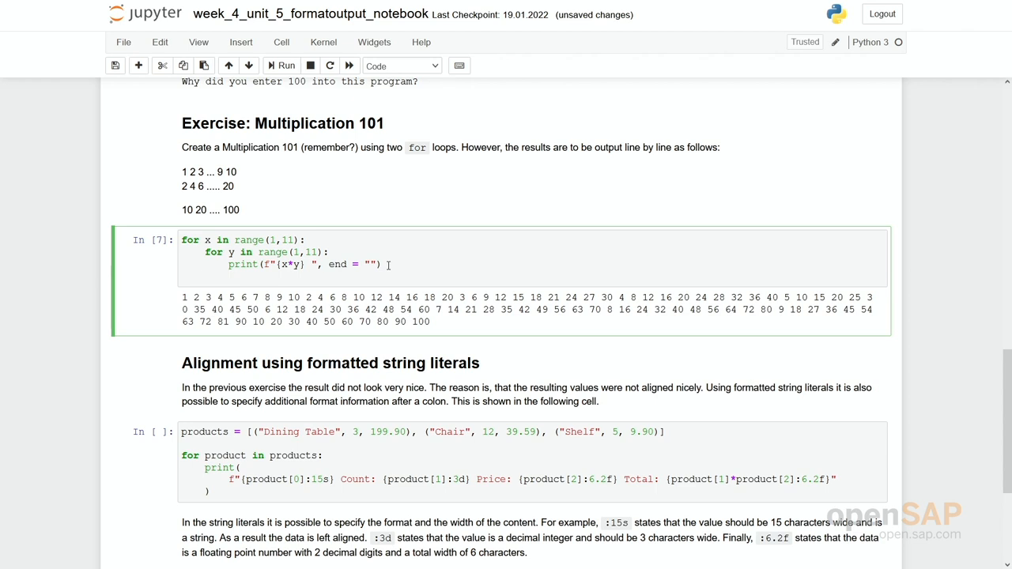
pyautogui.write('print(')
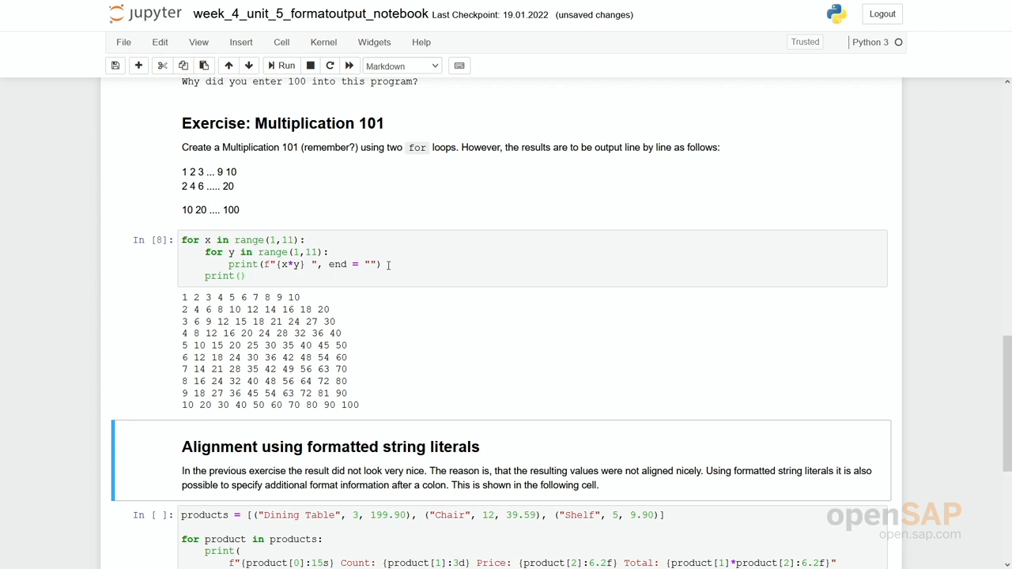
pyautogui.scroll(-3)
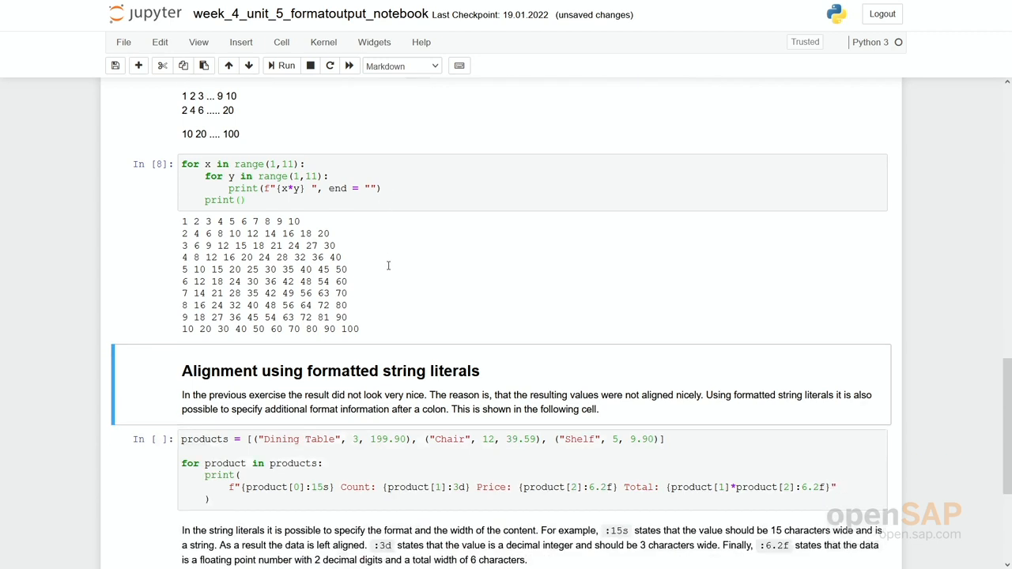
pyautogui.scroll(-3)
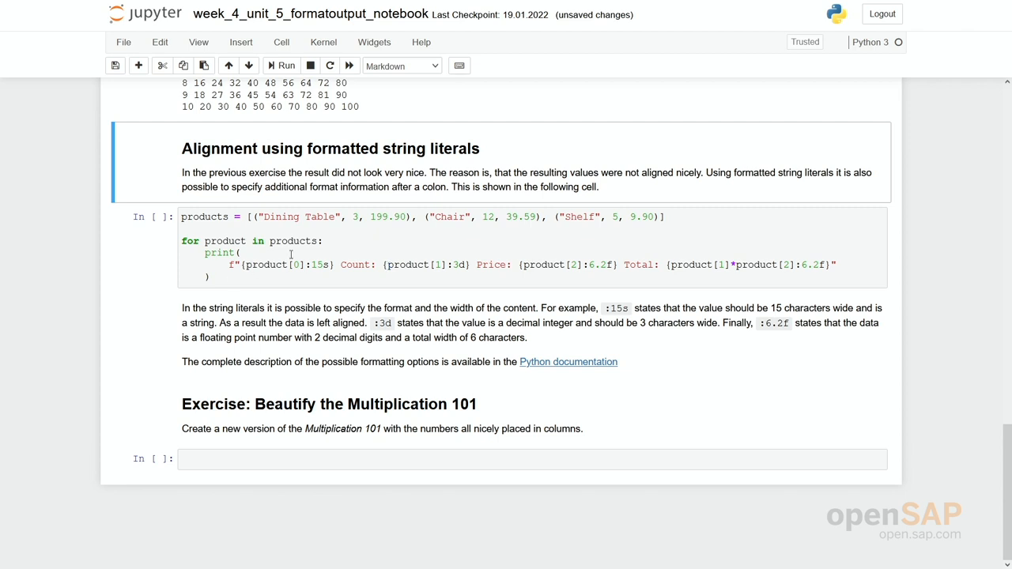
pyautogui.moveTo(271, 226)
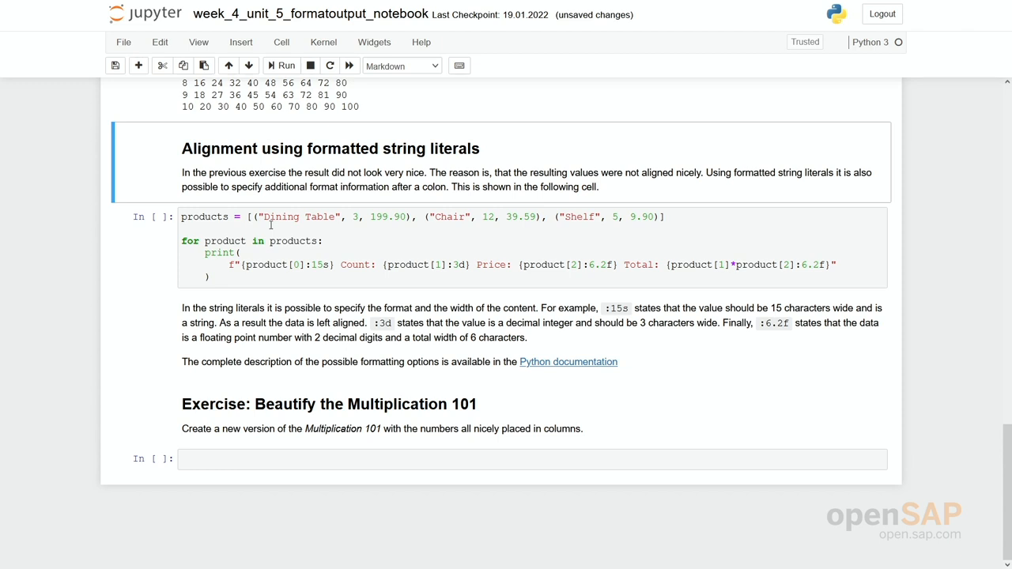
pyautogui.moveTo(324, 218)
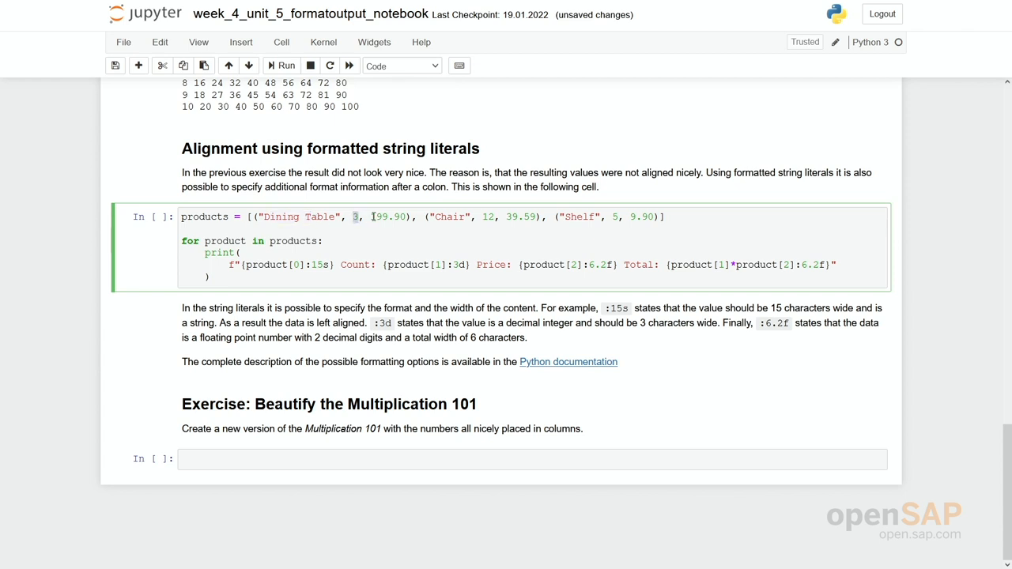
pyautogui.doubleClick(388, 216)
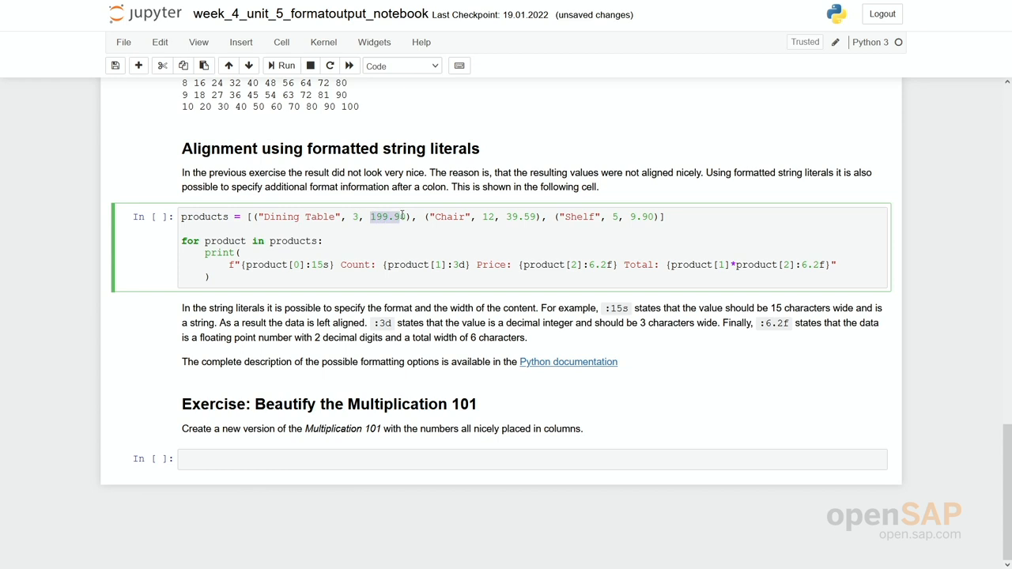
pyautogui.moveTo(454, 208)
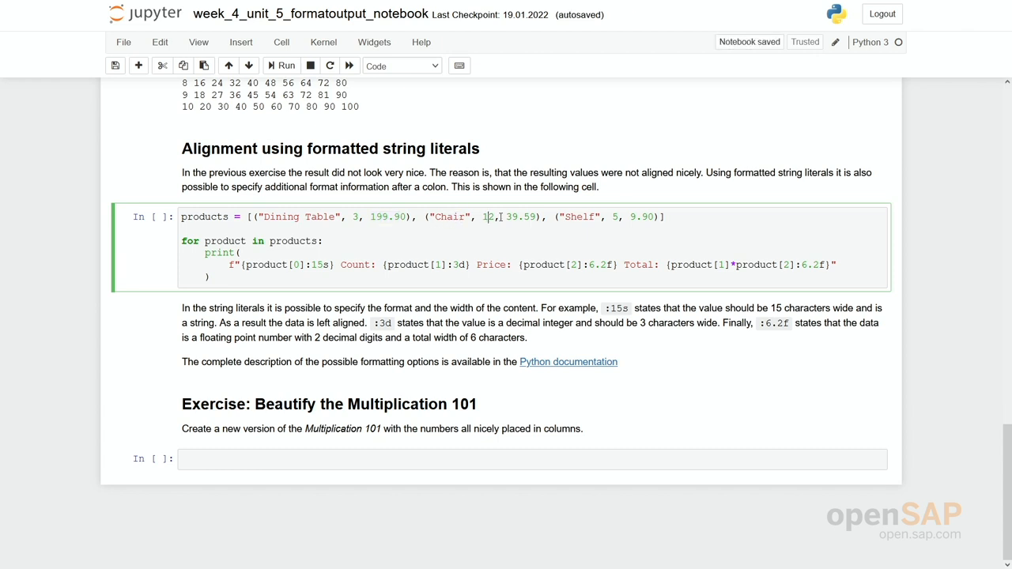
pyautogui.doubleClick(521, 217)
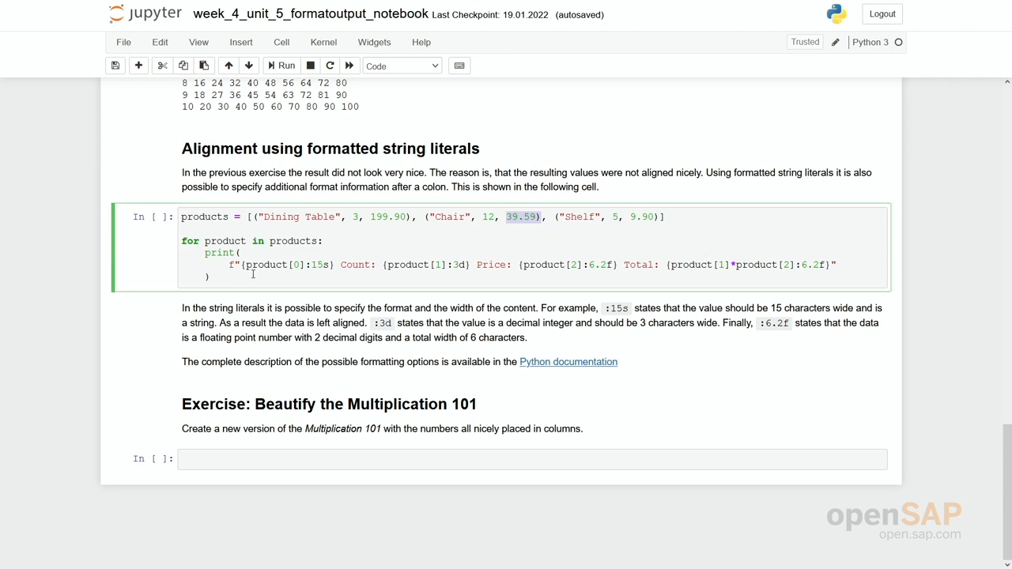
pyautogui.moveTo(246, 273)
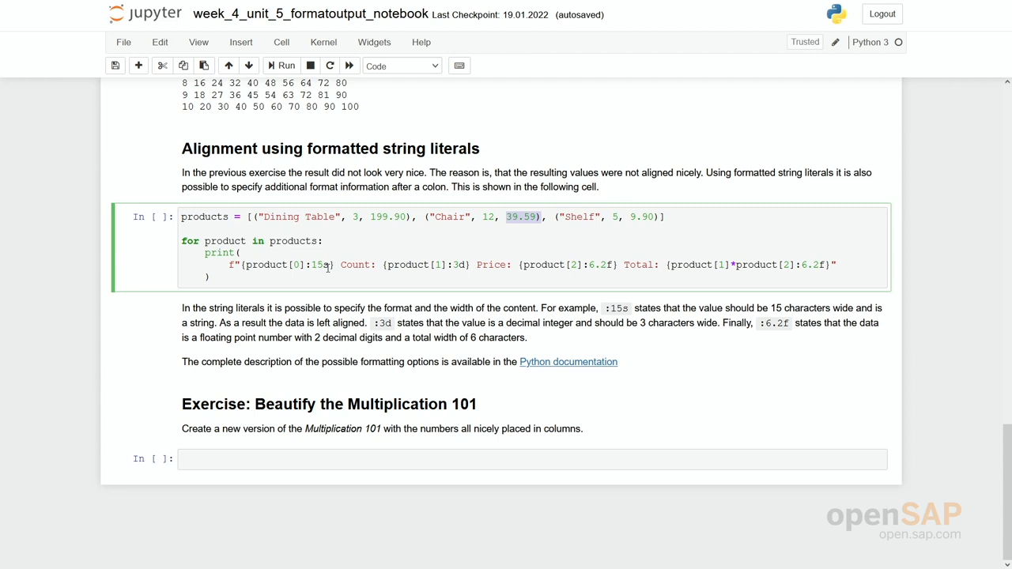
pyautogui.moveTo(322, 272)
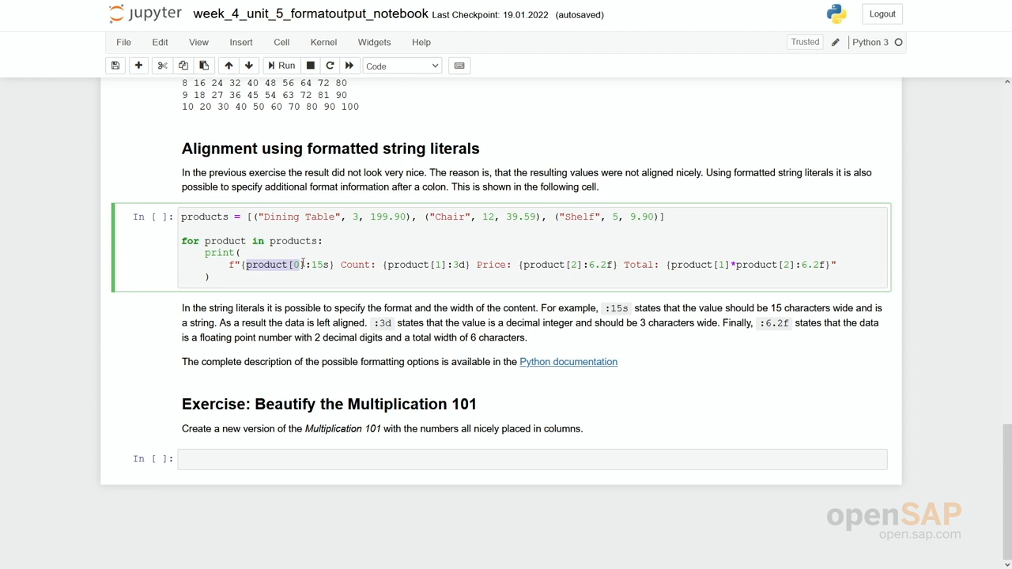
pyautogui.moveTo(310, 265)
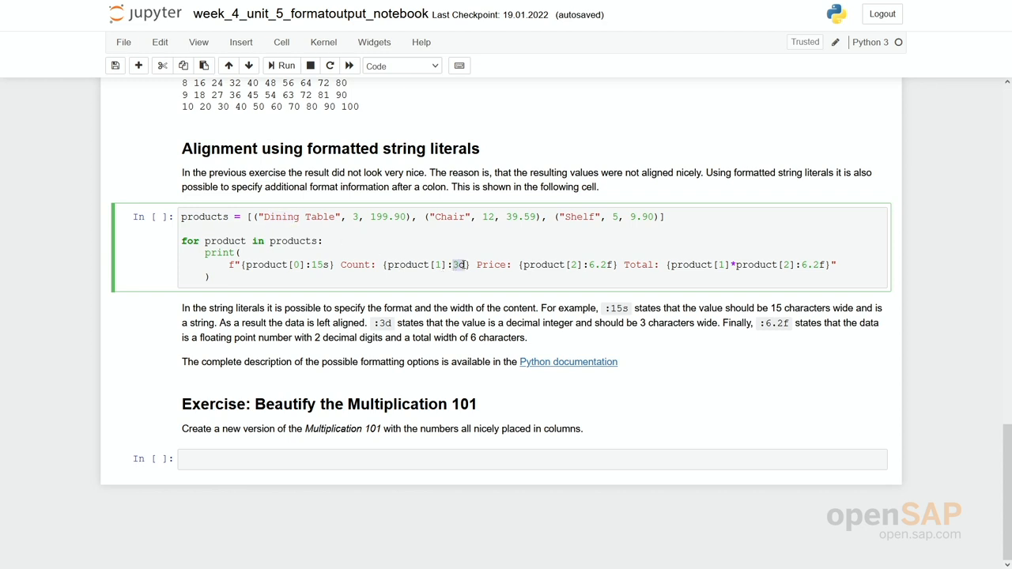
pyautogui.click(462, 265)
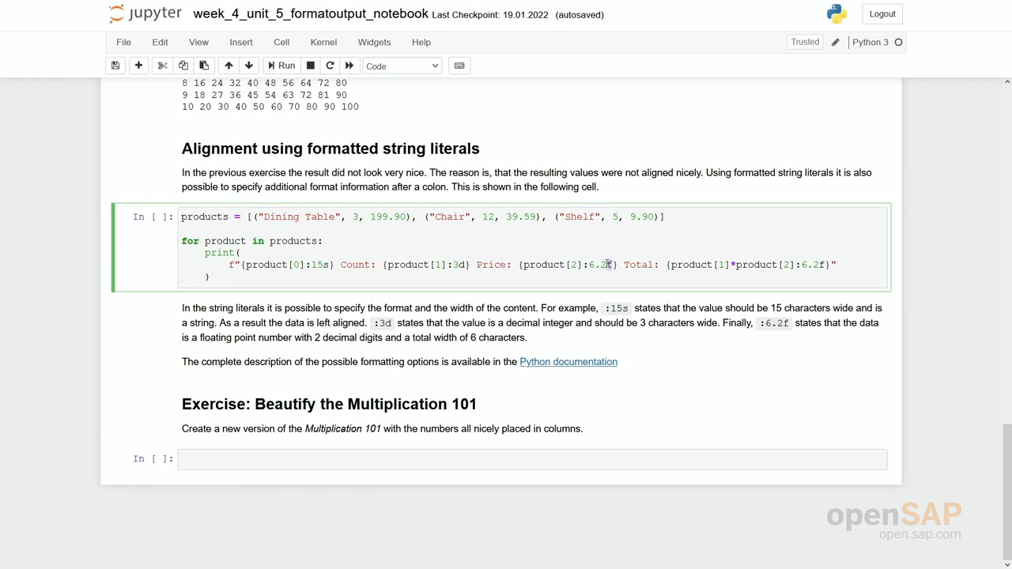
pyautogui.doubleClick(595, 265)
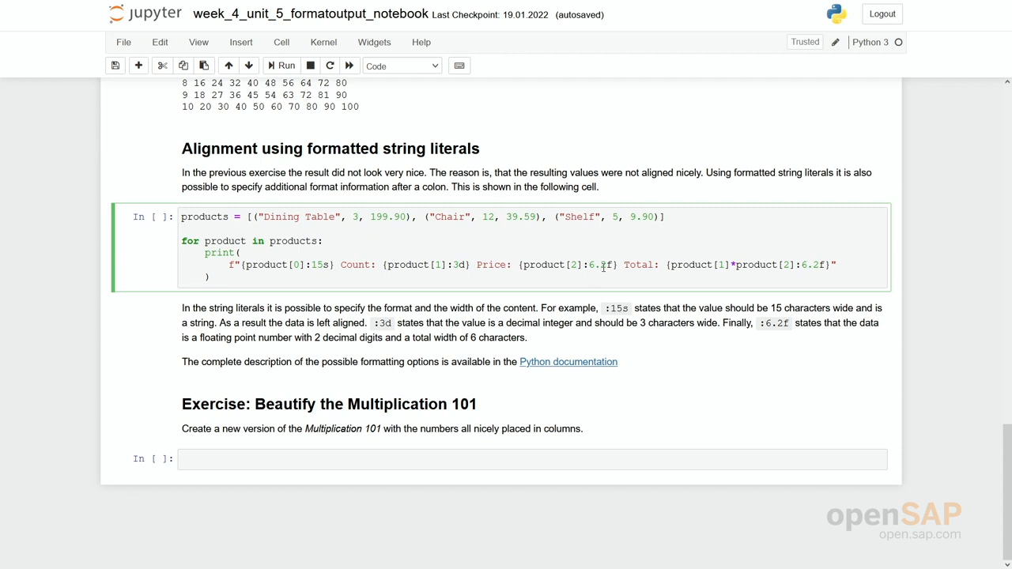
pyautogui.click(285, 65)
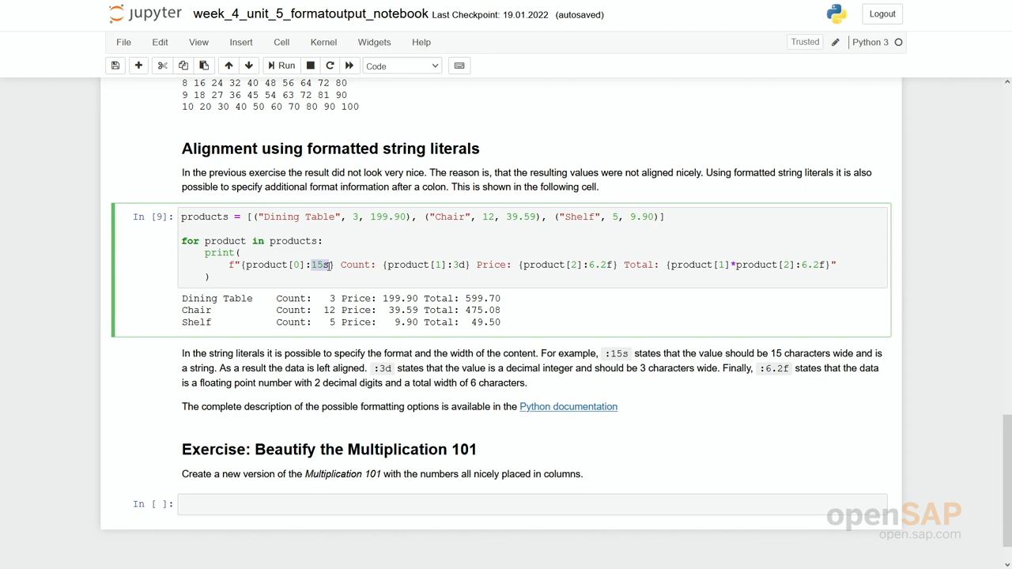
pyautogui.moveTo(423, 264)
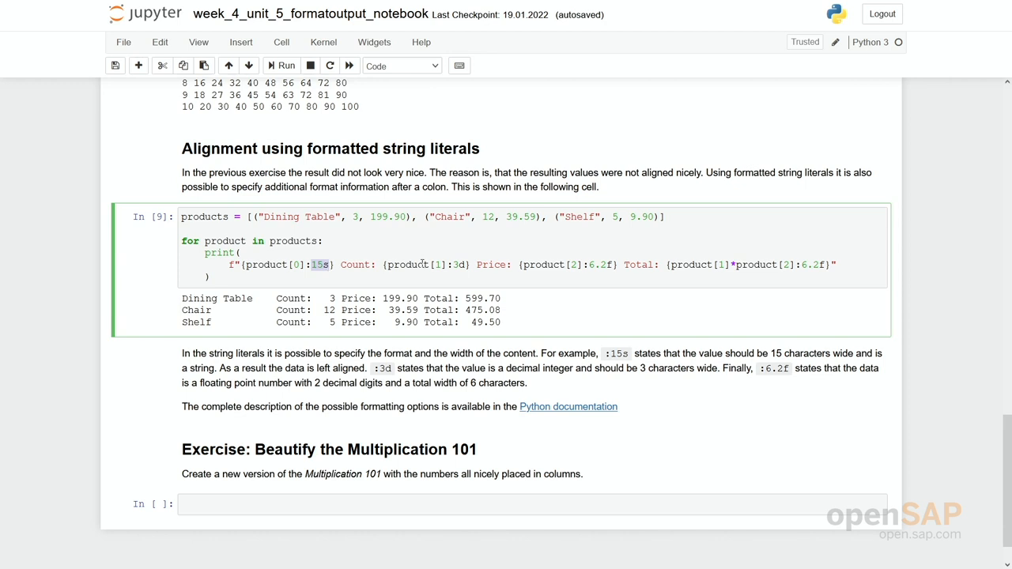
pyautogui.moveTo(606, 271)
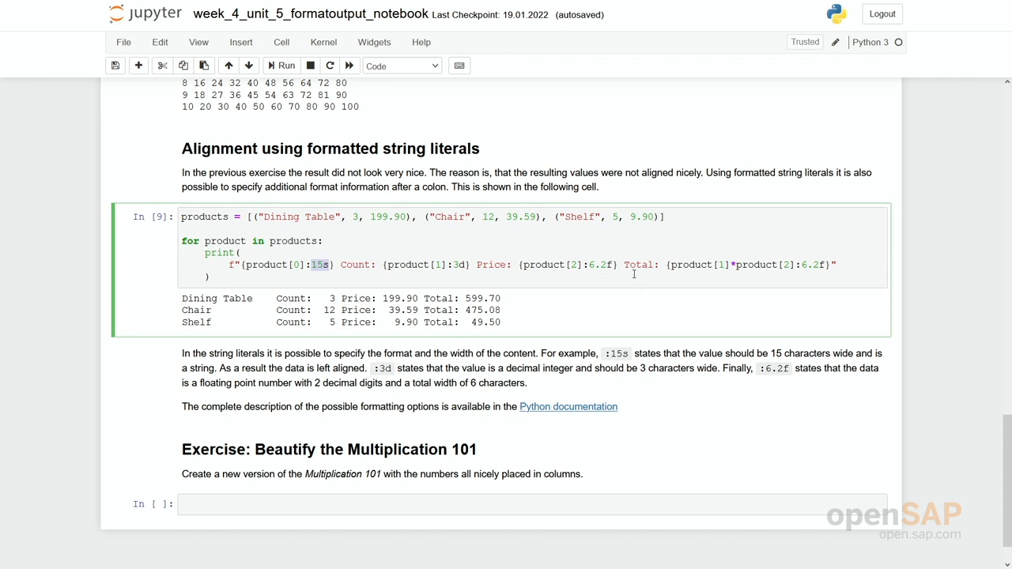
pyautogui.moveTo(337, 131)
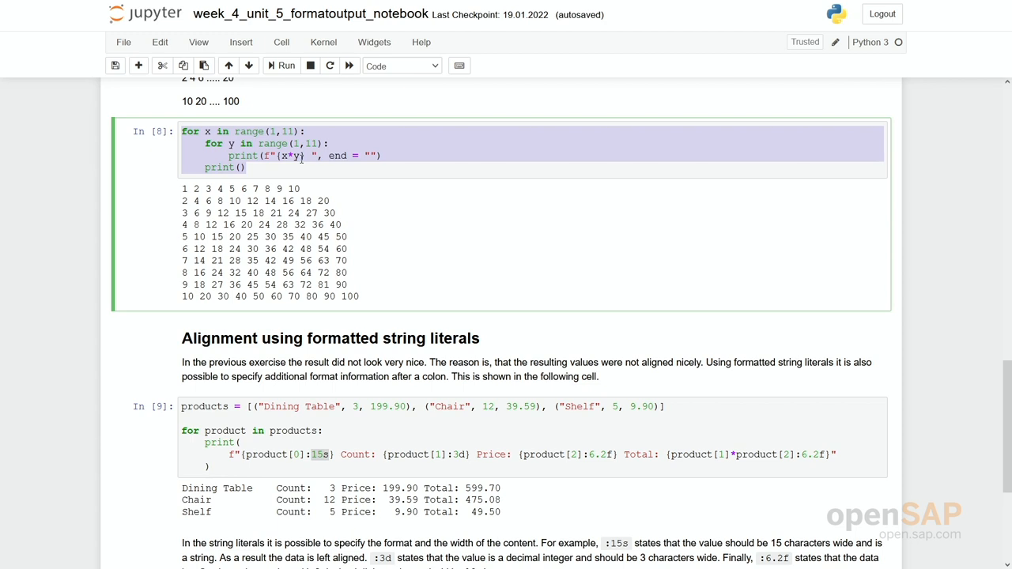
# Step: Format x*y with width 3 in the f-string and run the cell
pyautogui.scroll(-3)
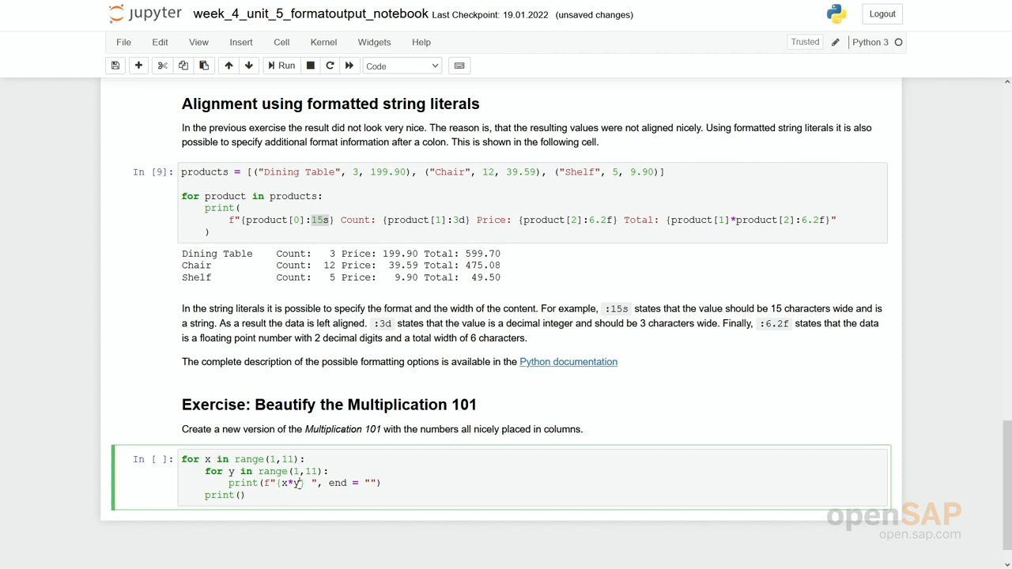
pyautogui.write(':3')
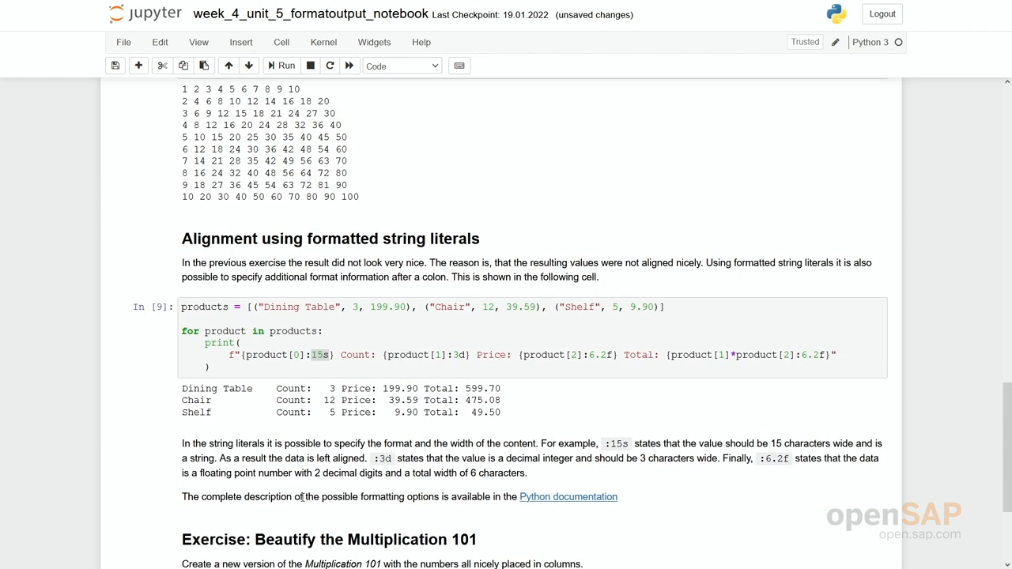
pyautogui.scroll(-3)
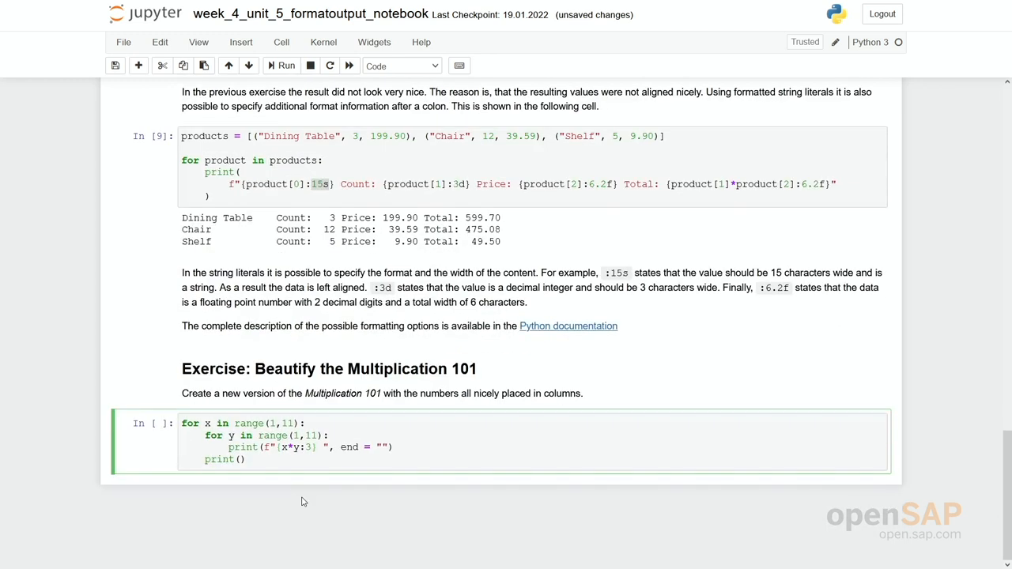
pyautogui.click(286, 66)
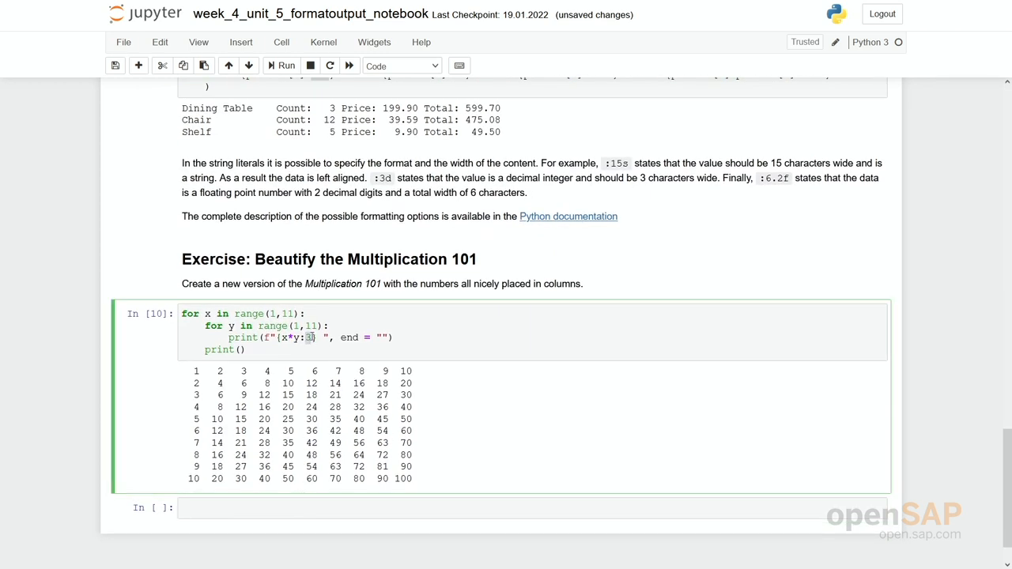
# Step: Widen the product format to 5 and rerun for aligned columns
pyautogui.write('5')
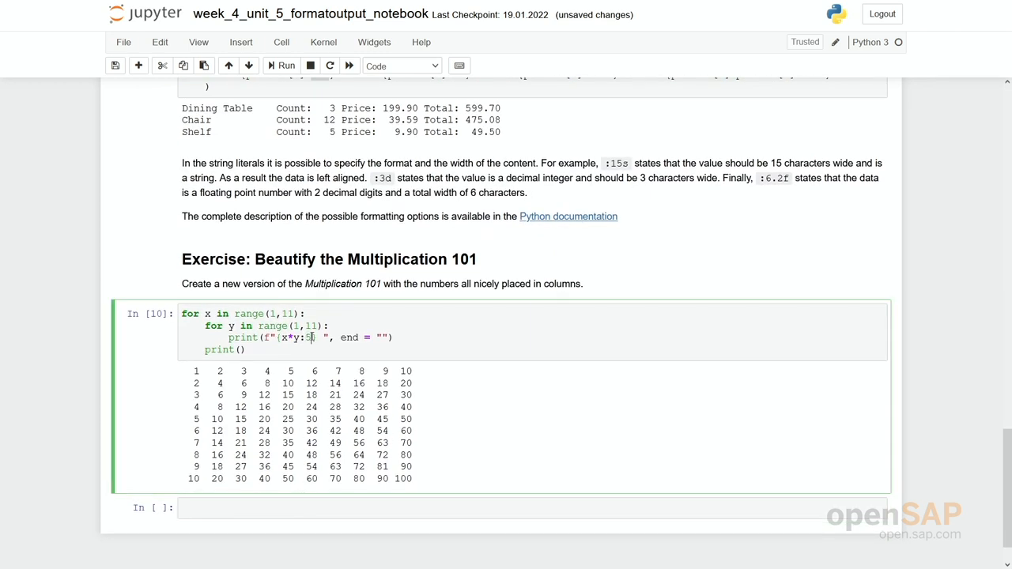
pyautogui.click(285, 66)
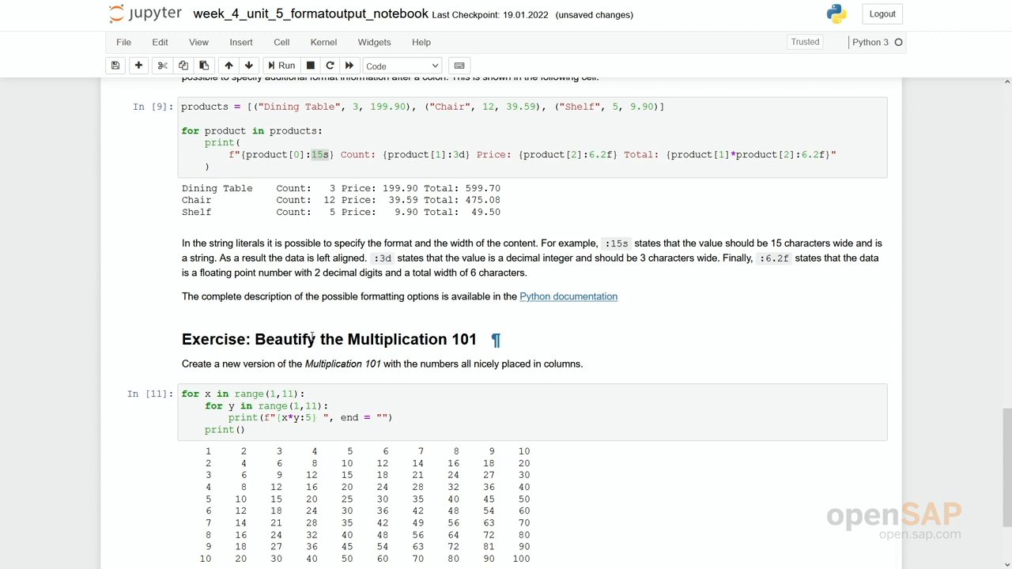
pyautogui.scroll(-3)
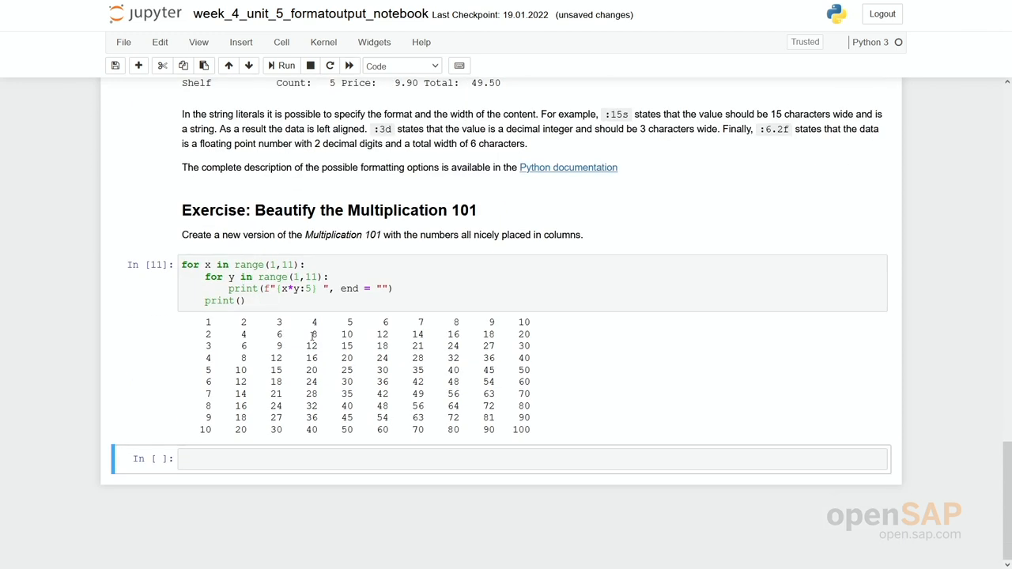